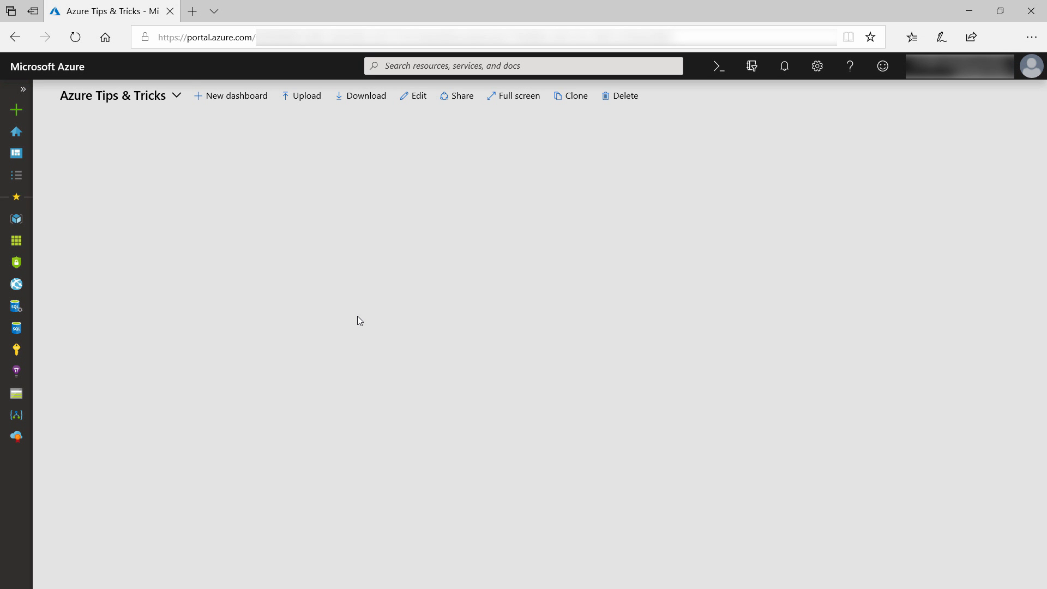
mouse_move(16, 109)
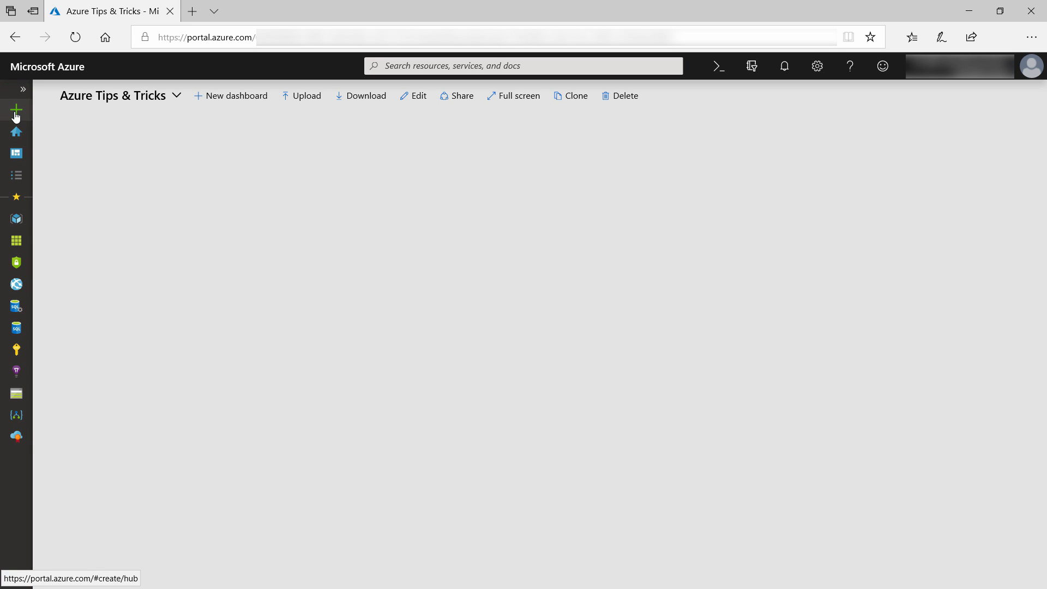
Search the Marketplace for 'devops' and choose the DevOps Project offering.
click(16, 109)
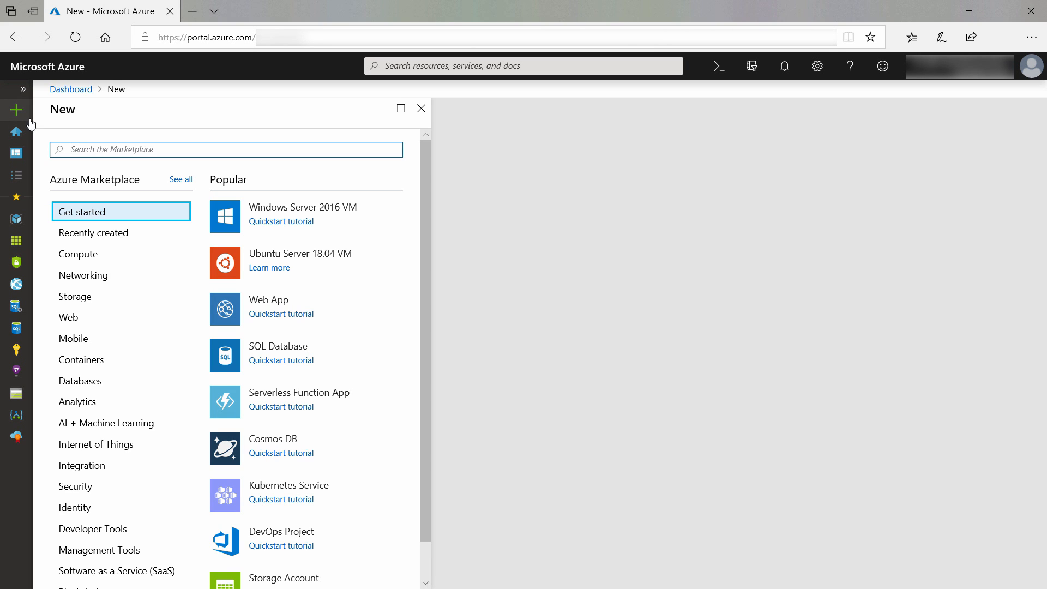
text(devops)
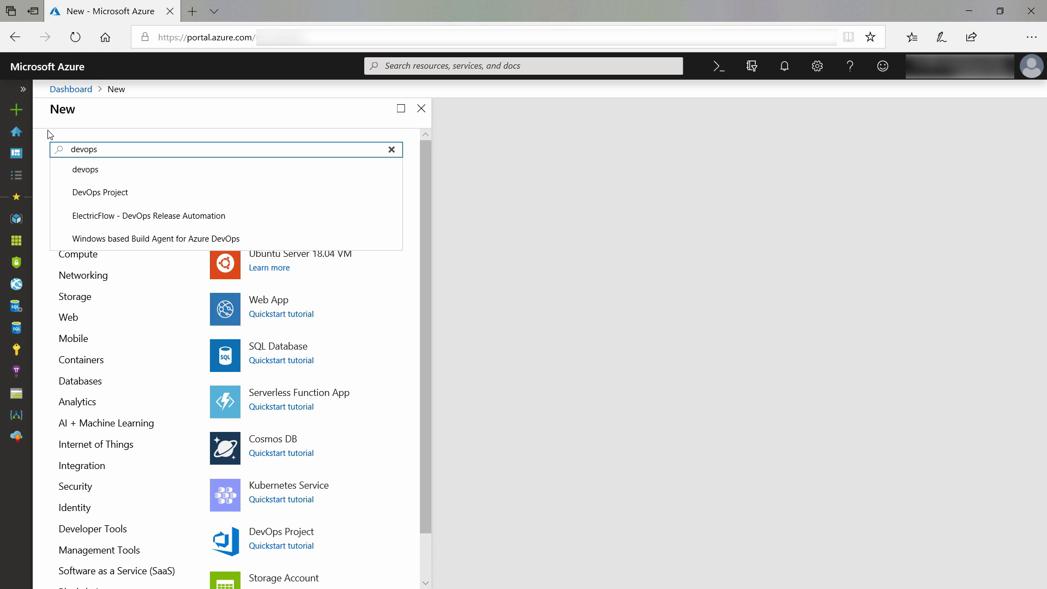
click(100, 192)
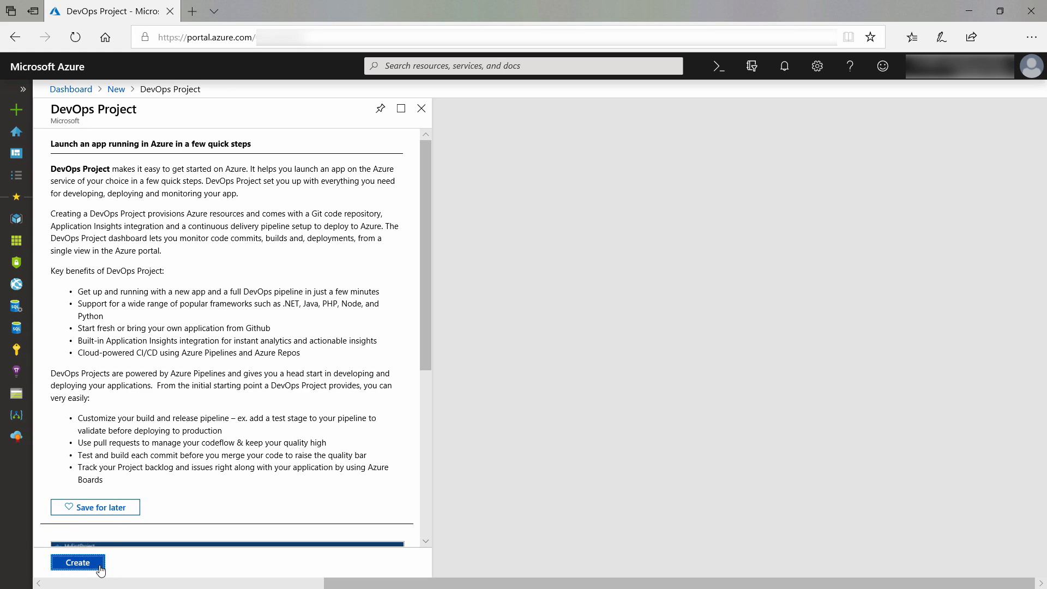
Start a new DevOps Project keeping Node.js runtime and Express.js framework.
click(77, 562)
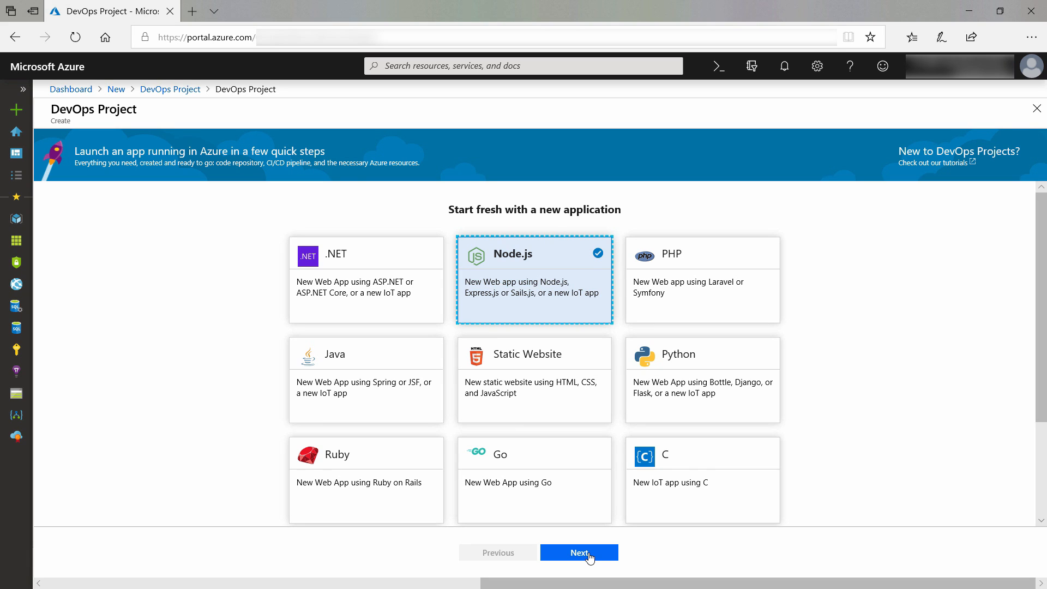
click(578, 551)
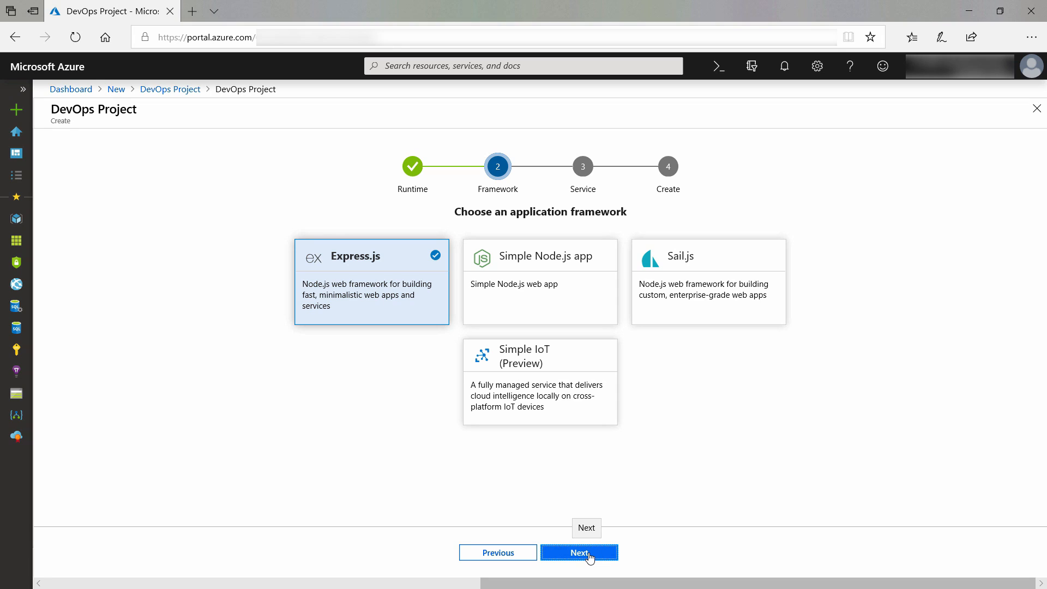
click(578, 551)
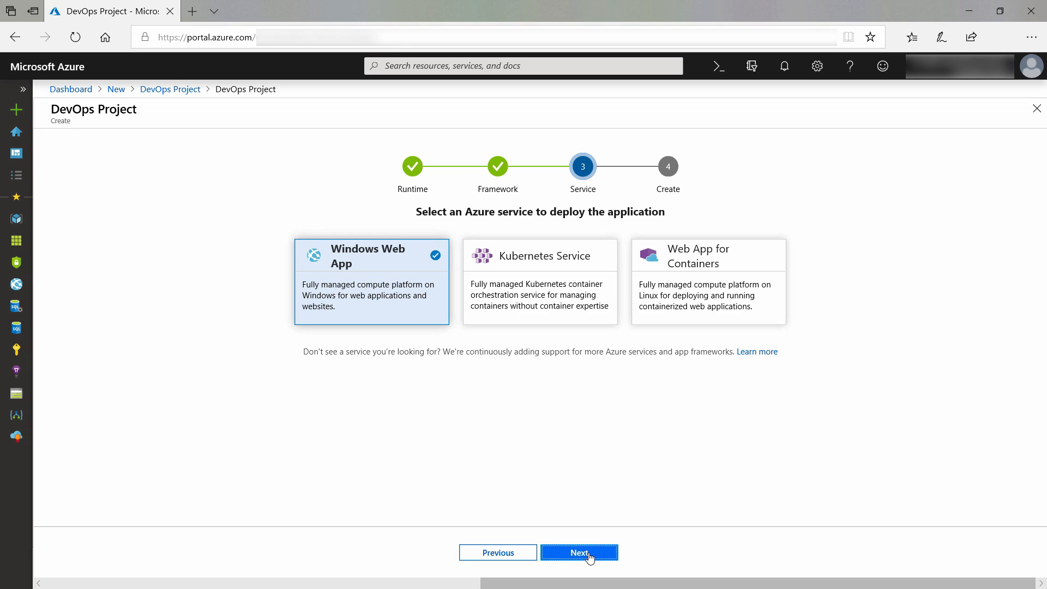
mouse_move(560, 297)
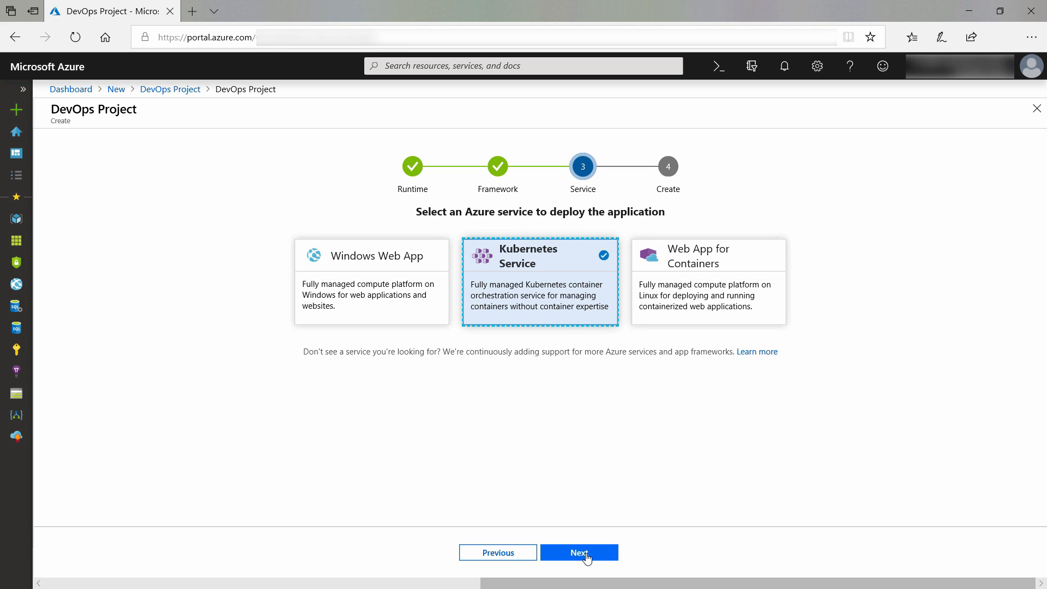
mouse_move(578, 552)
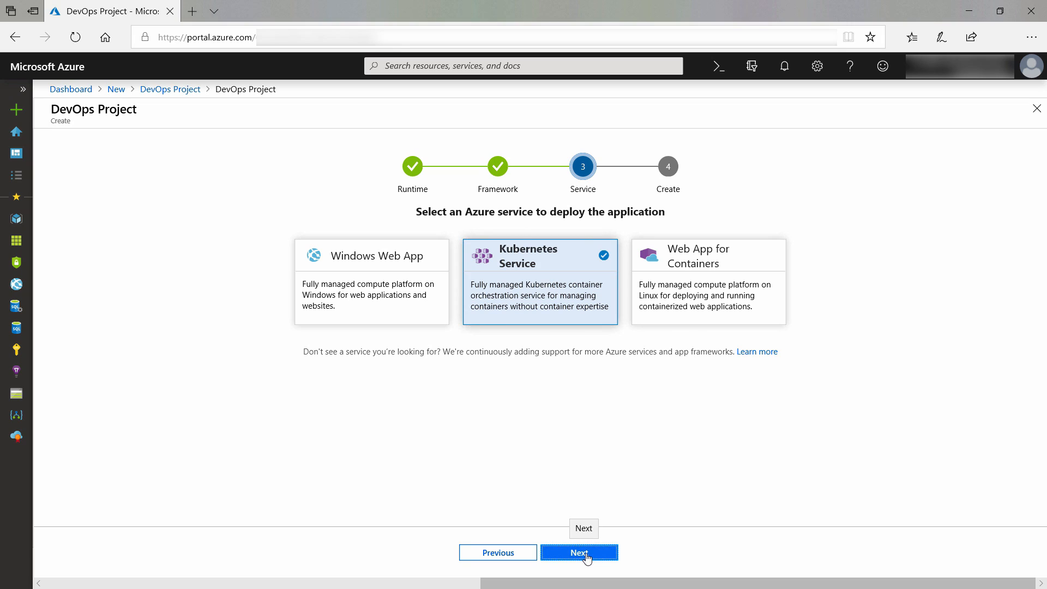
Confirm Kubernetes Service, name the project 'myapp' and choose the Visual Studio Professional subscription.
click(578, 551)
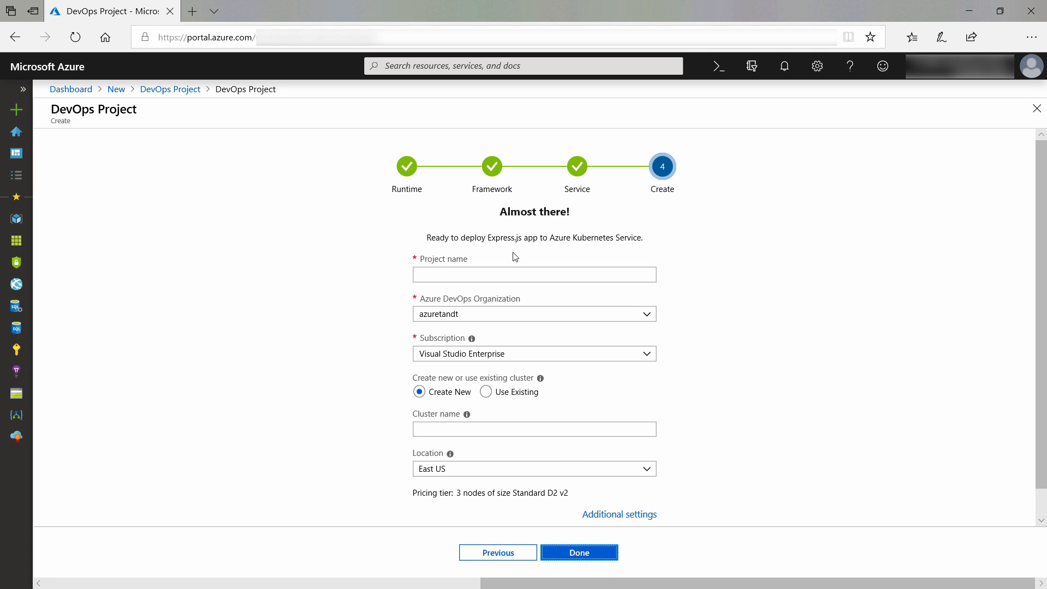
text(myapp)
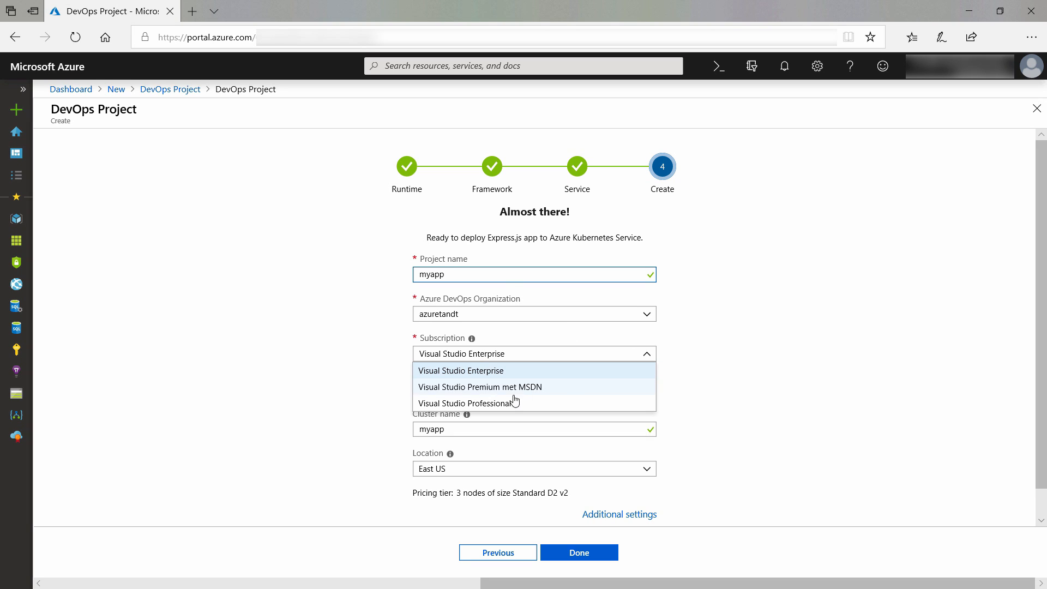
click(466, 402)
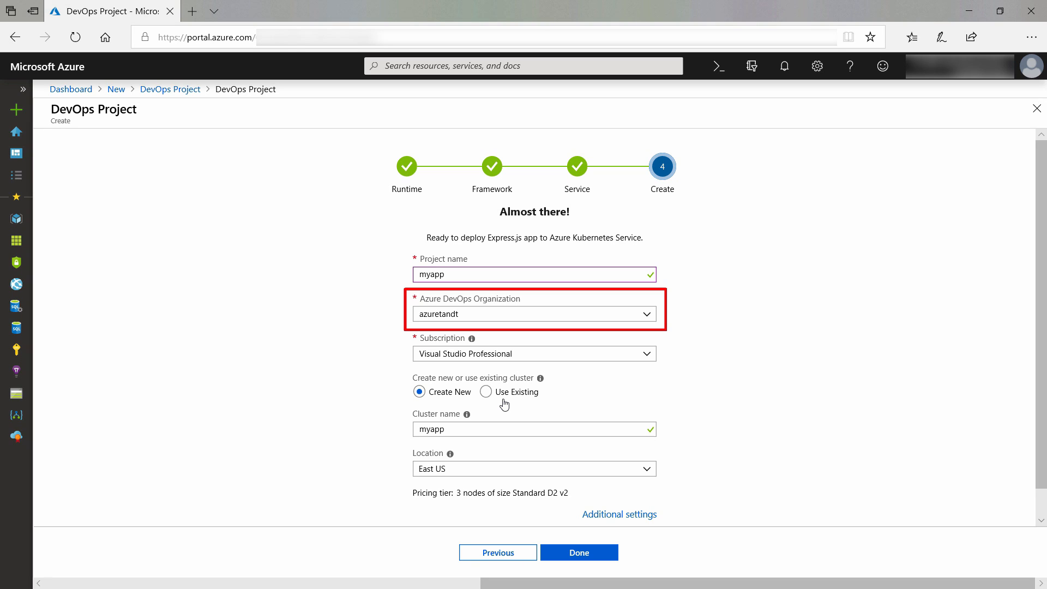
mouse_move(703, 412)
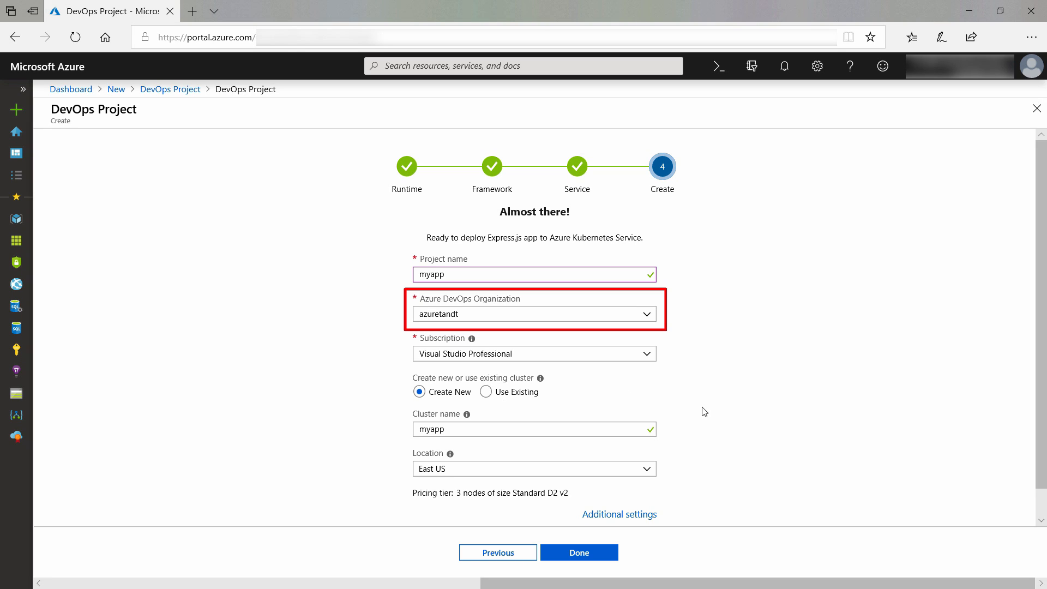
mouse_move(712, 432)
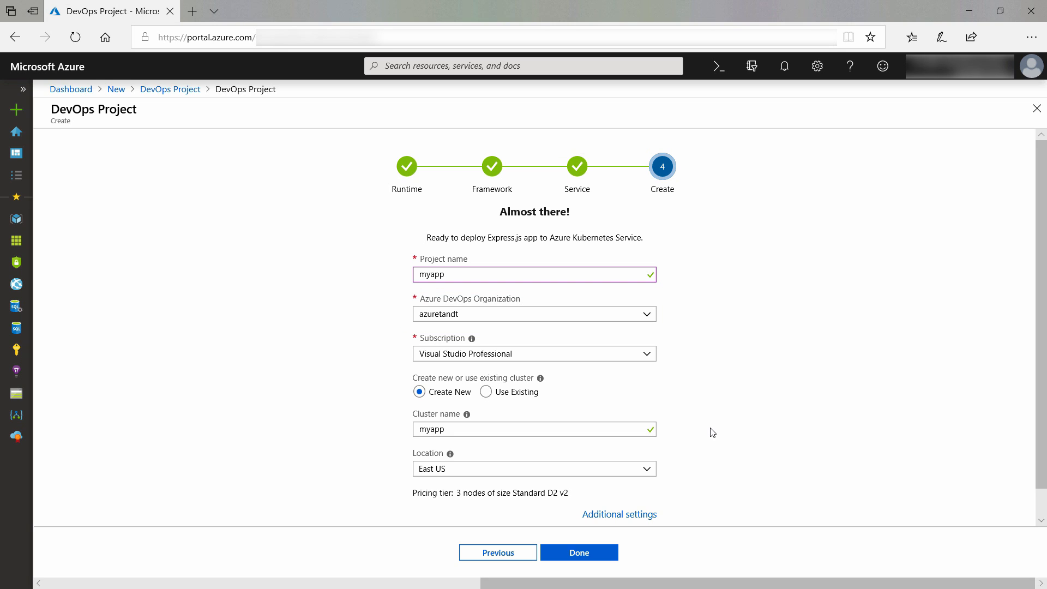
scroll(down, 3)
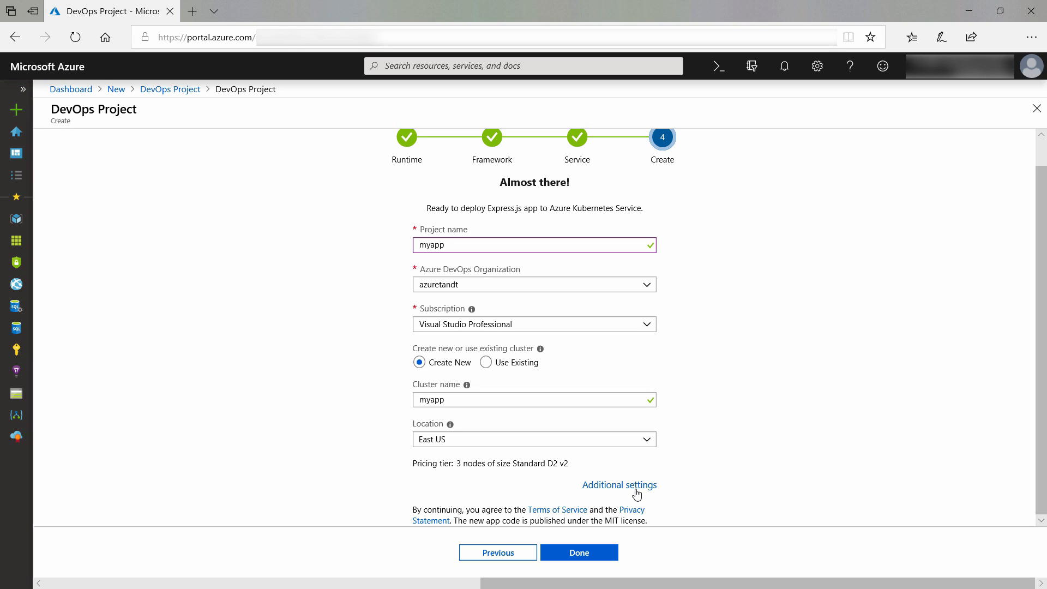
In Additional settings, name the container registry myappacrtipsandtricks and confirm with OK.
click(619, 484)
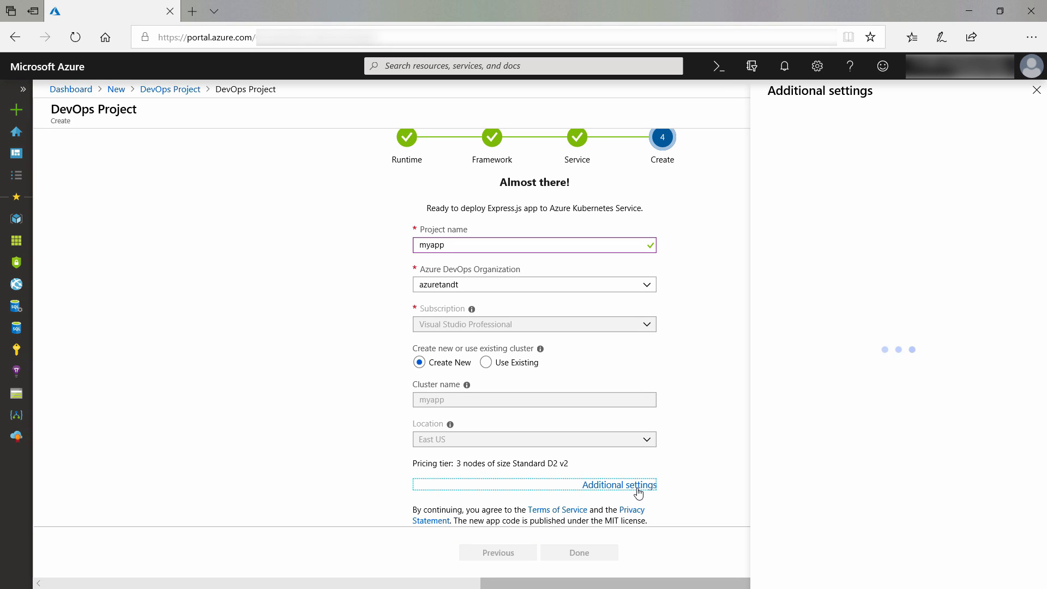
click(619, 484)
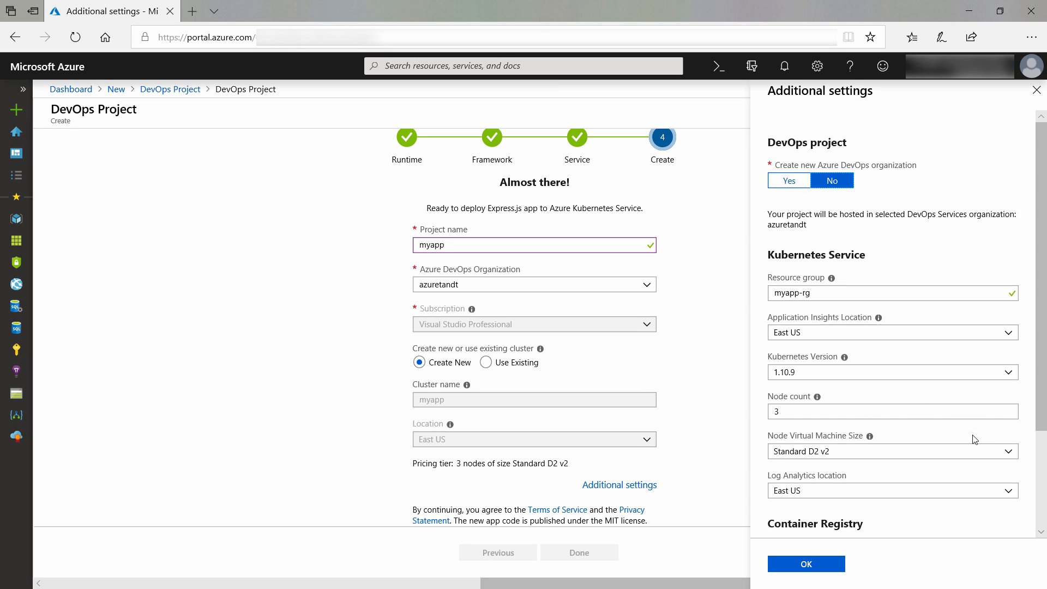
scroll(down, 3)
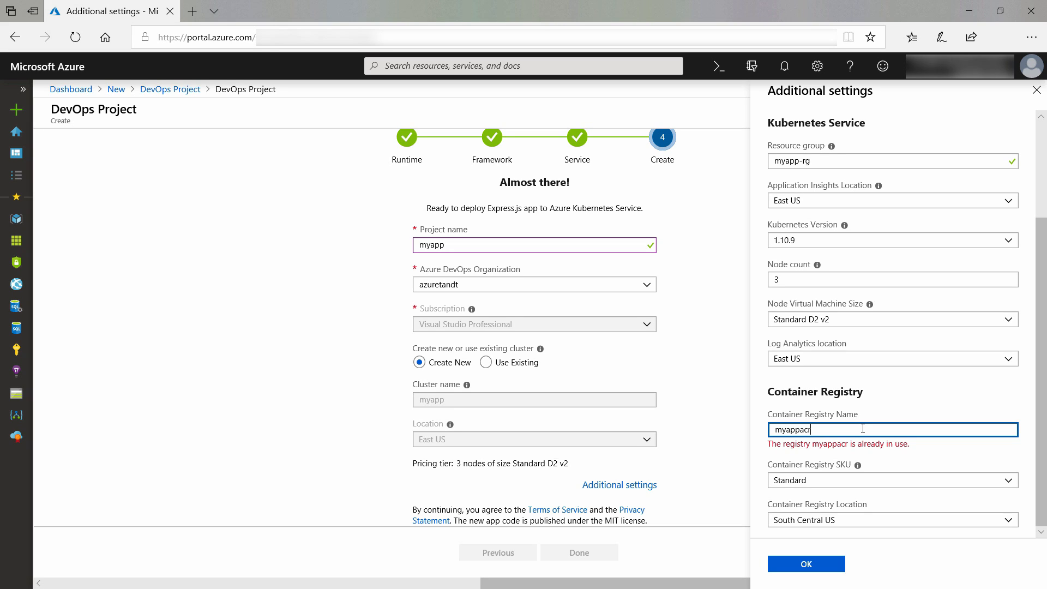
text(tipsand)
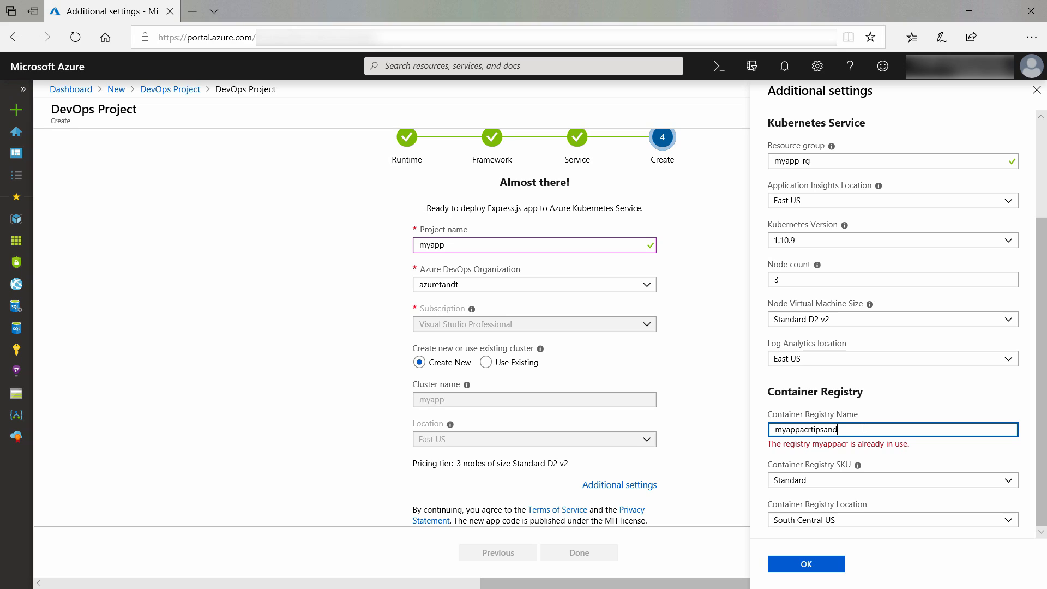
text(tricks)
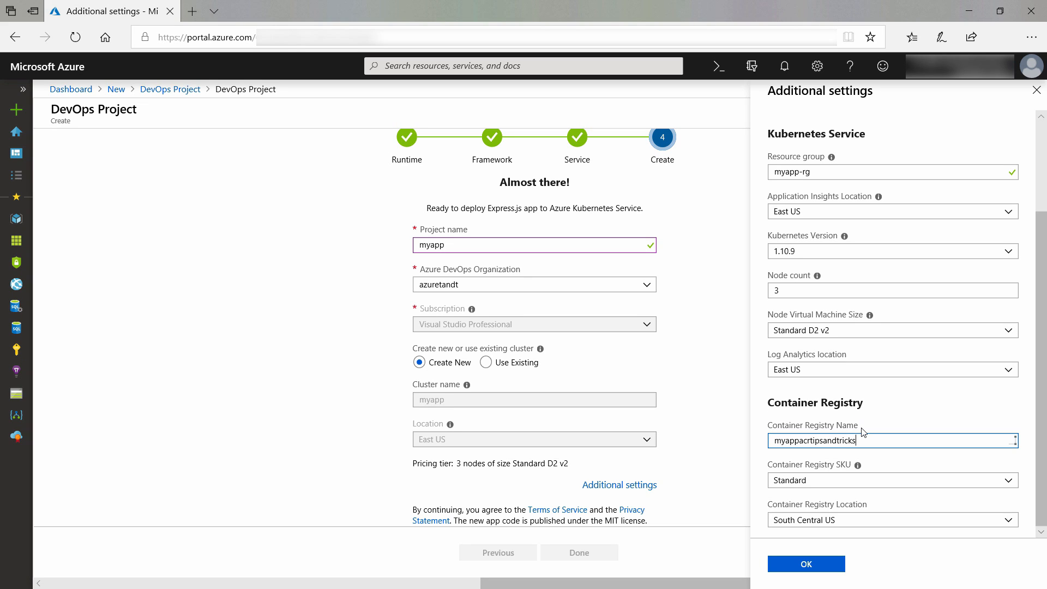
click(805, 564)
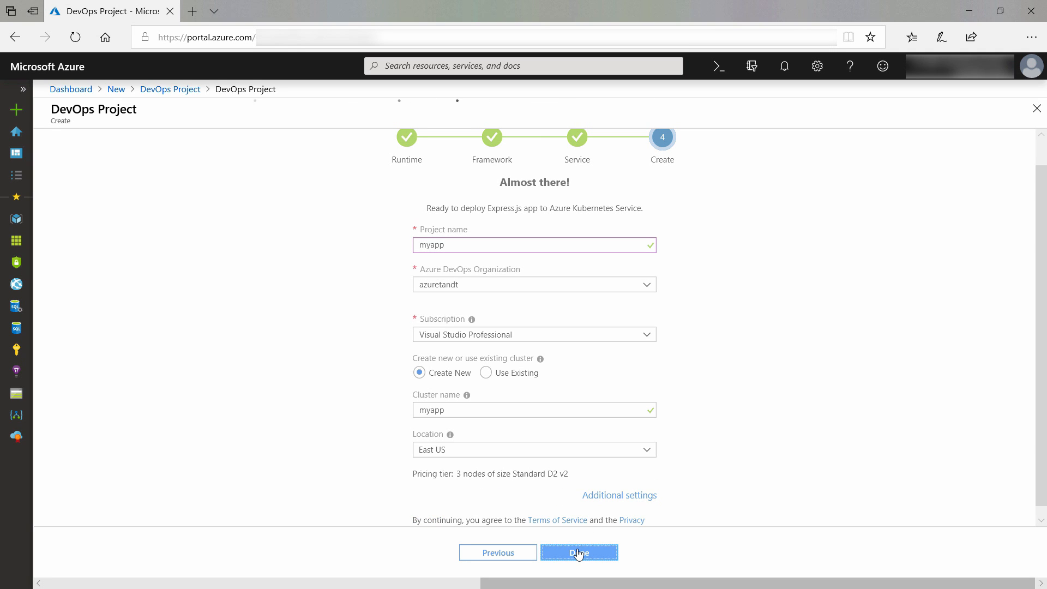
Submit the myapp DevOps Project, watch provisioning and go to the finished project.
click(578, 552)
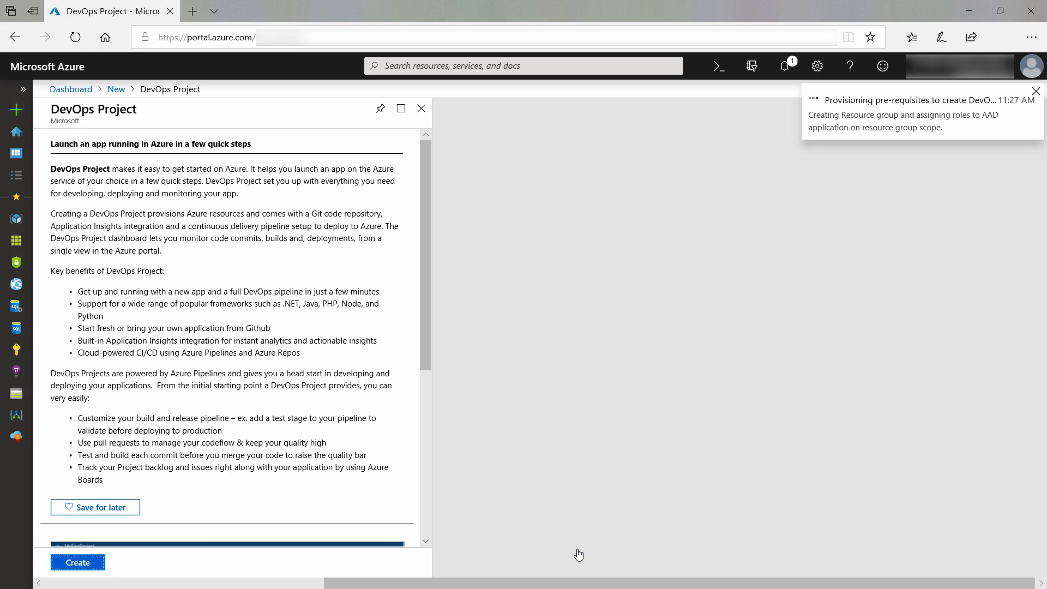
click(1036, 90)
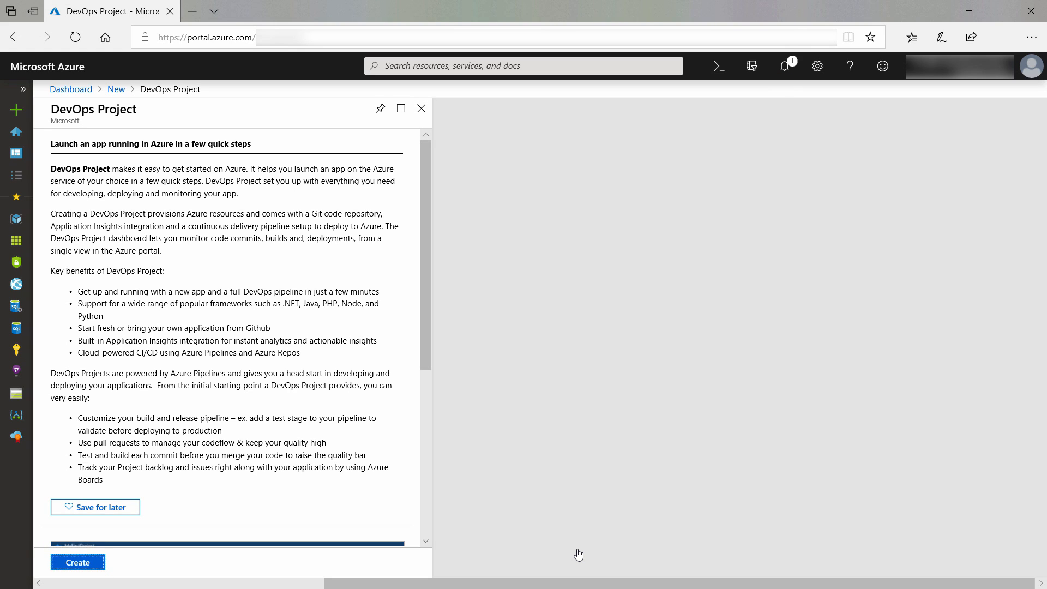
click(78, 563)
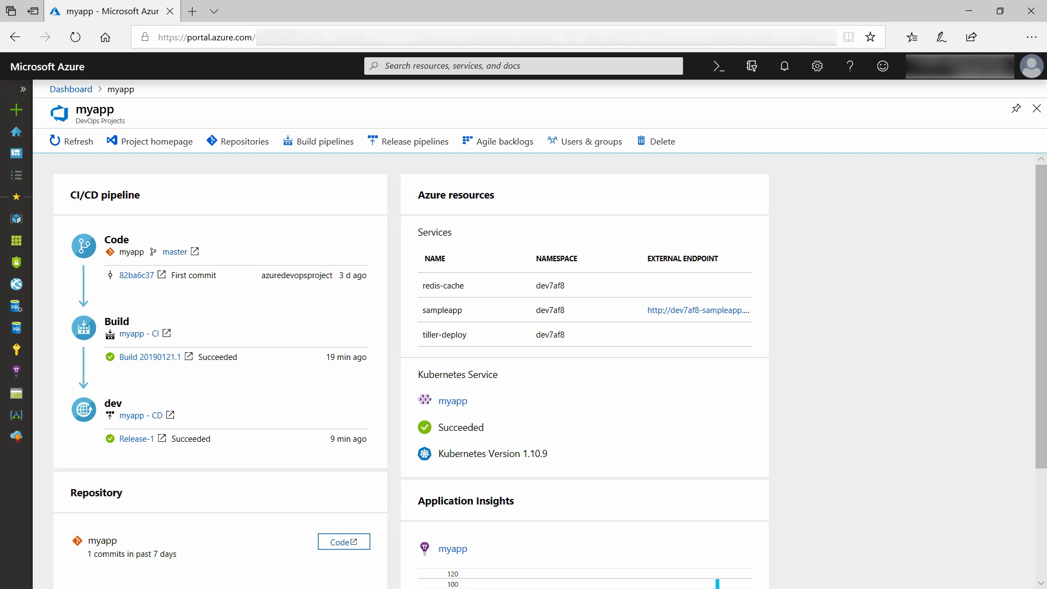
mouse_move(872, 204)
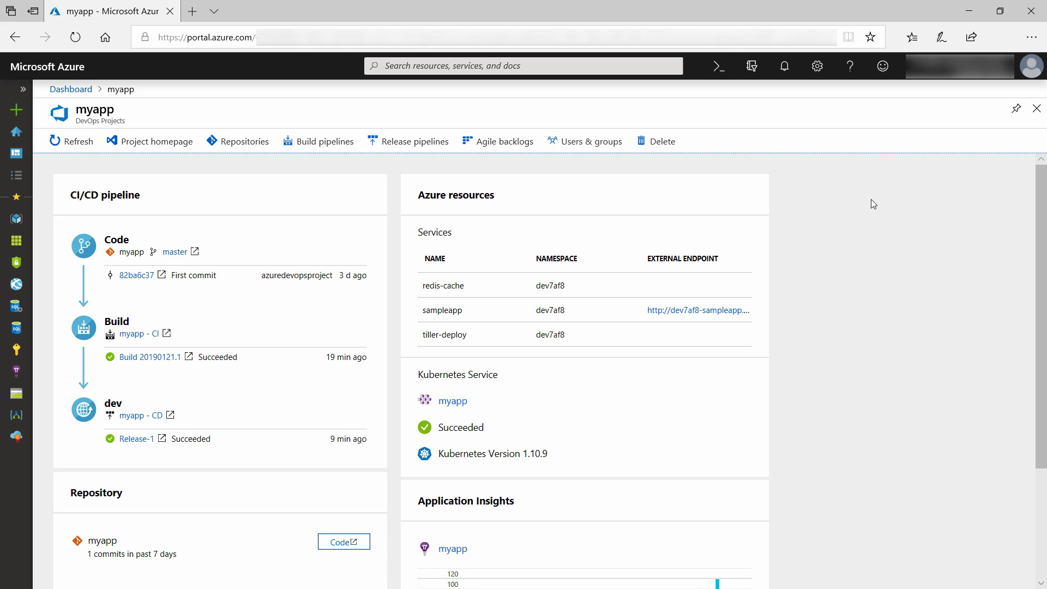
mouse_move(180, 258)
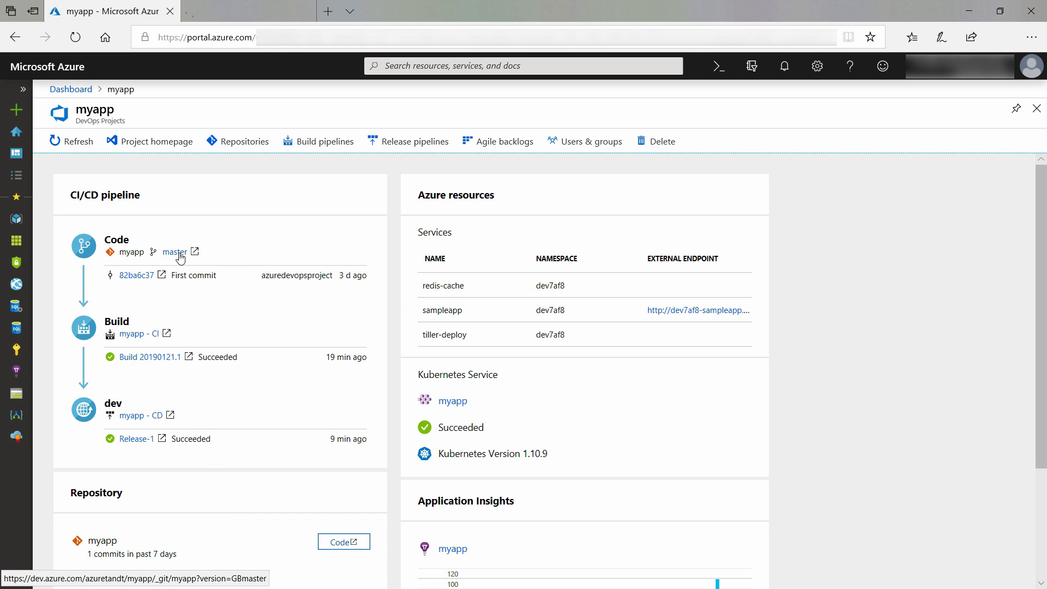
Open the myapp repo on master and expand the Application folder (app.js, Dockerfile, package.json).
click(174, 252)
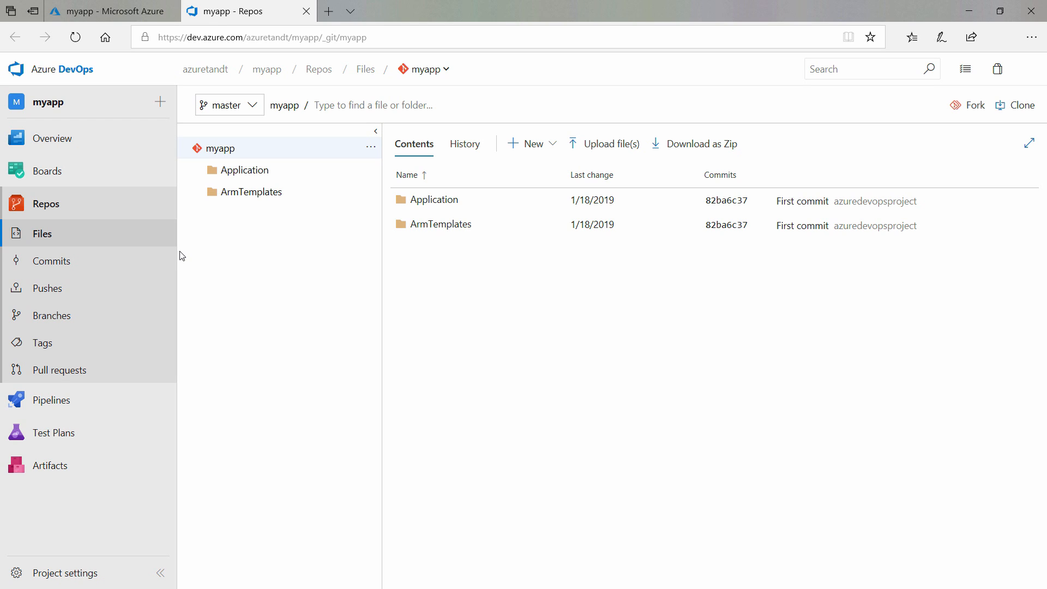
mouse_move(231, 198)
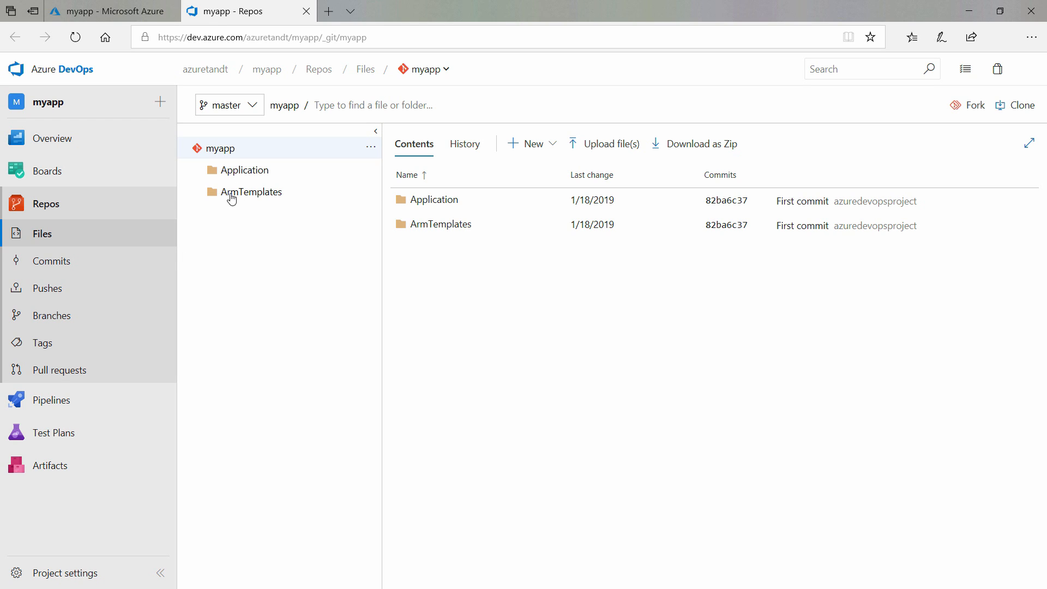
click(247, 170)
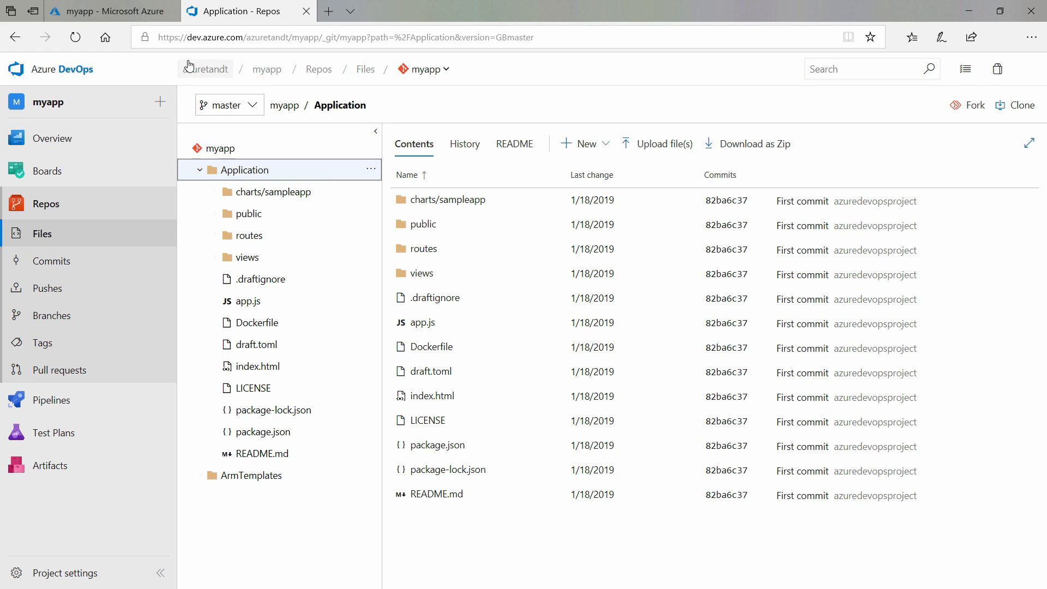
From the Azure project overview, open the myapp - CI build pipeline with its successful master build.
click(106, 11)
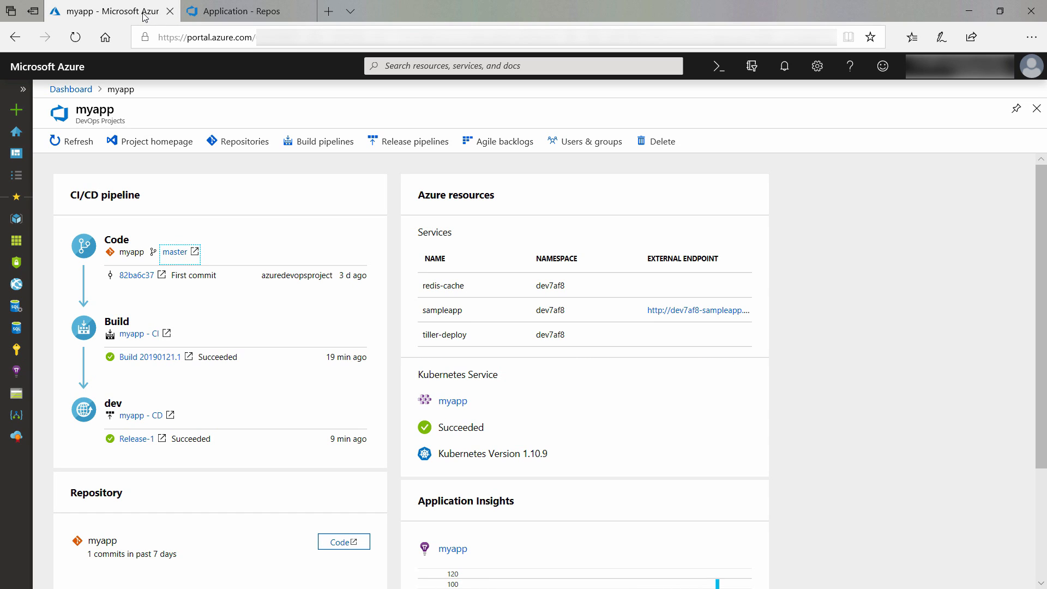
mouse_move(153, 333)
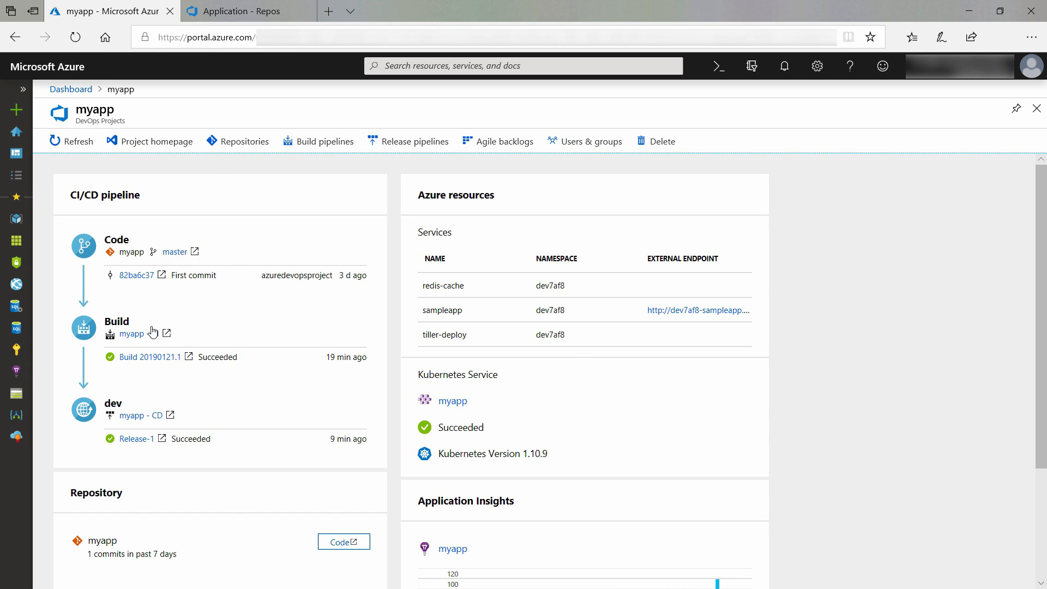
click(132, 333)
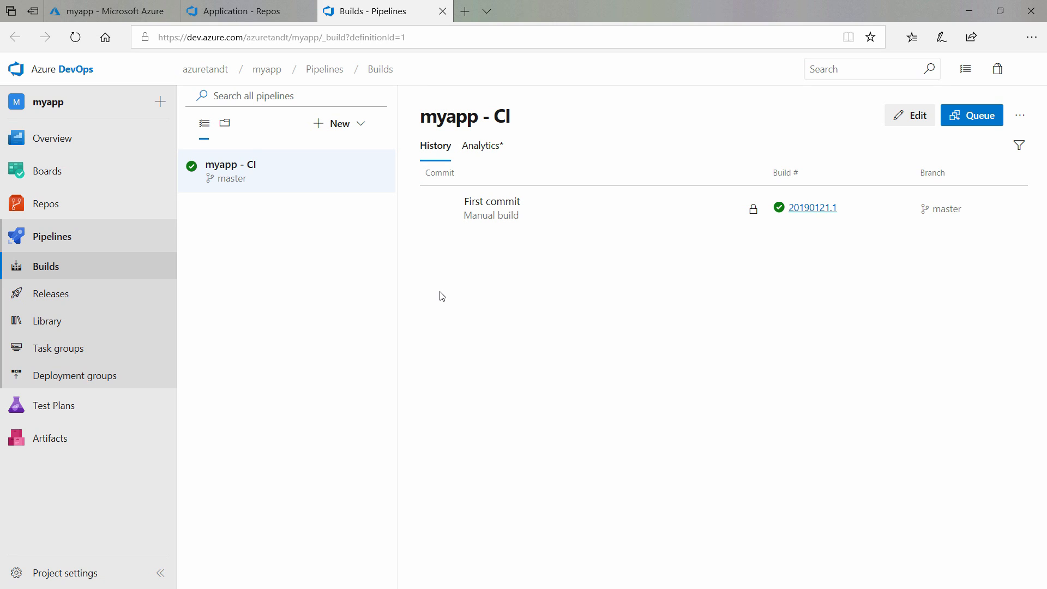
mouse_move(889, 100)
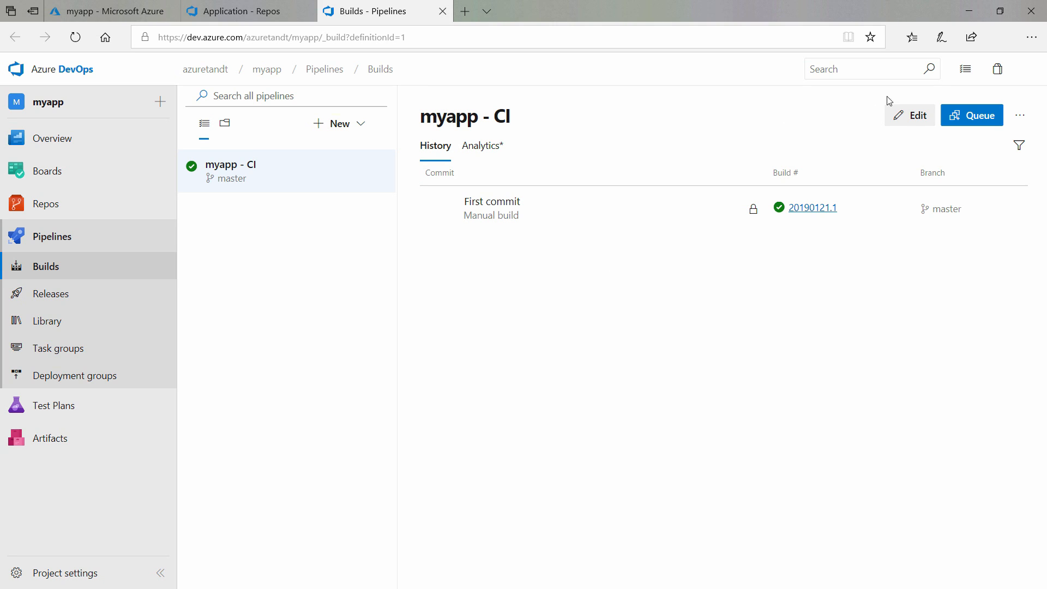
Edit the myapp - CI pipeline and review the Build and Push image Docker tasks targeting myappacrtipsandtricks.
click(909, 115)
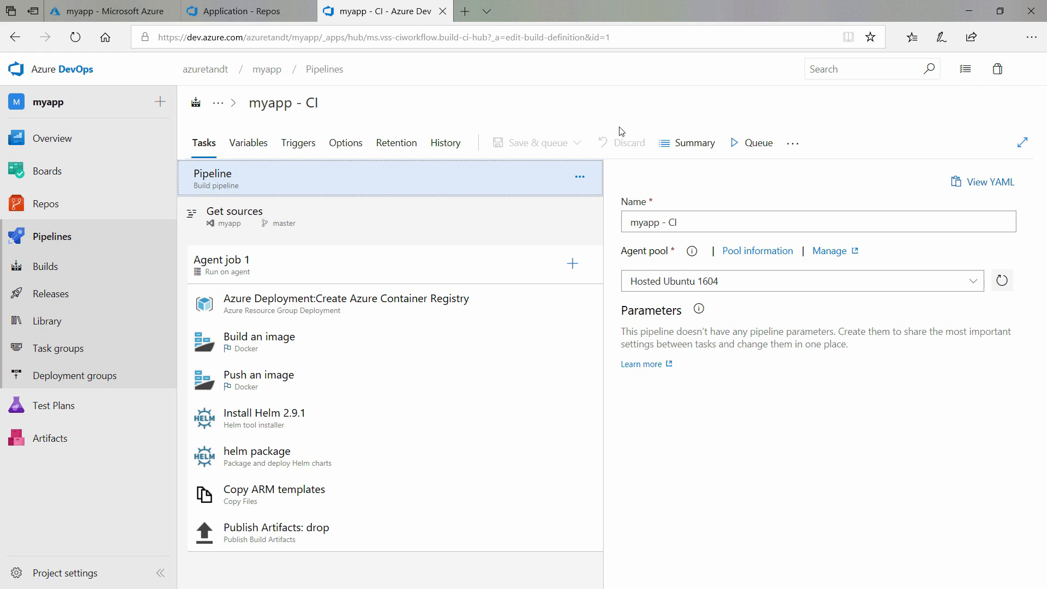
click(334, 305)
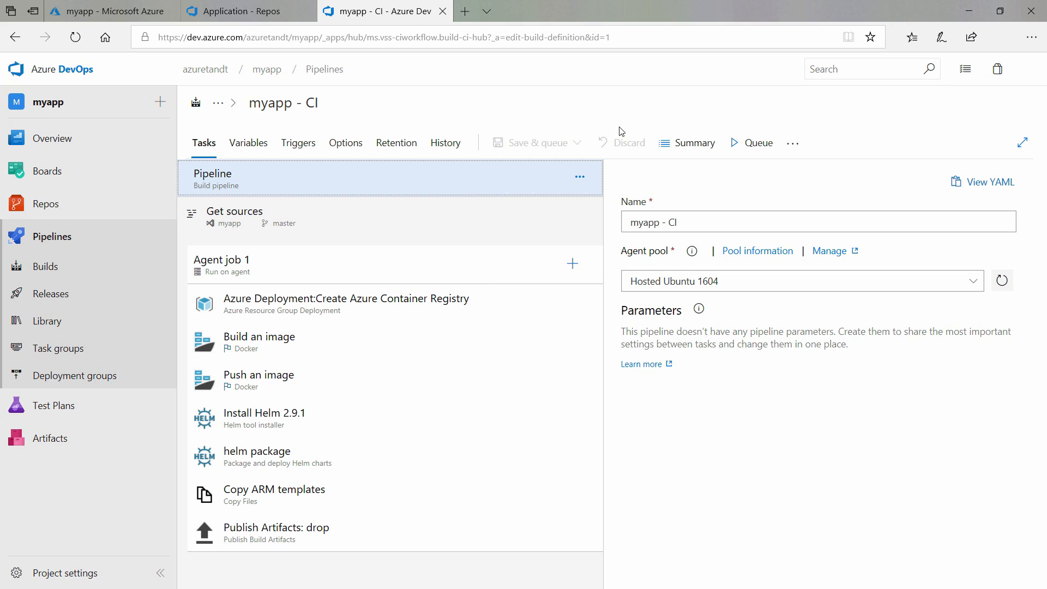
click(260, 342)
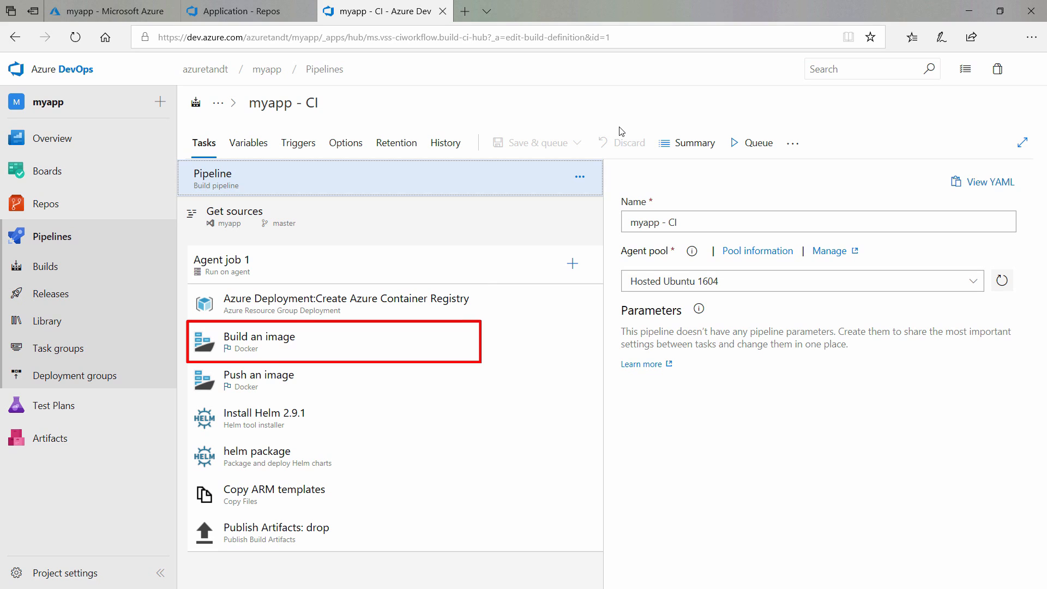
click(259, 380)
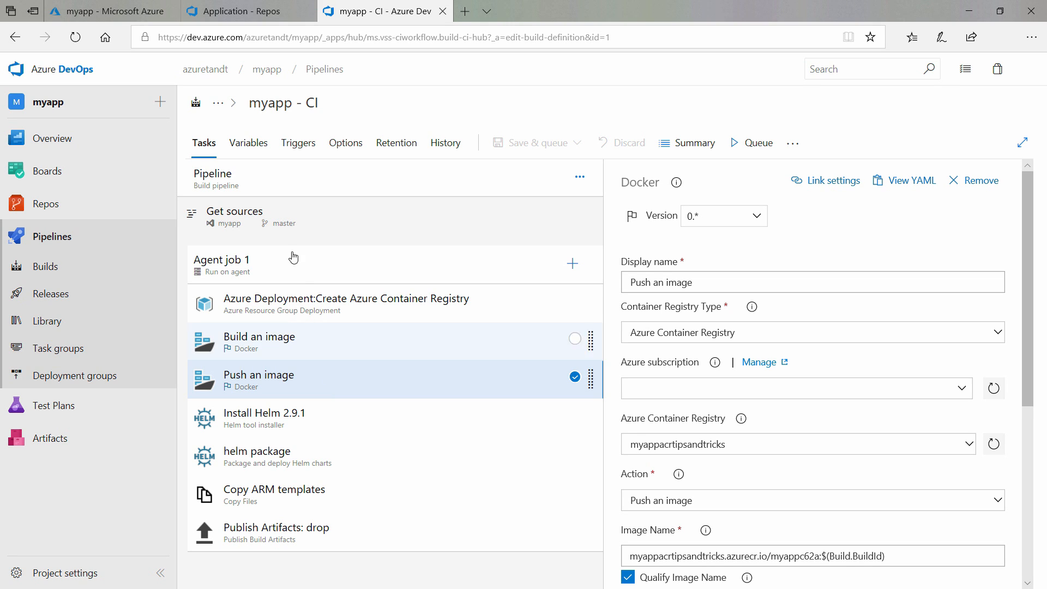
Back in the repository, expand charts/sampleapp to show templates, Chart.yaml and values.yaml.
click(248, 11)
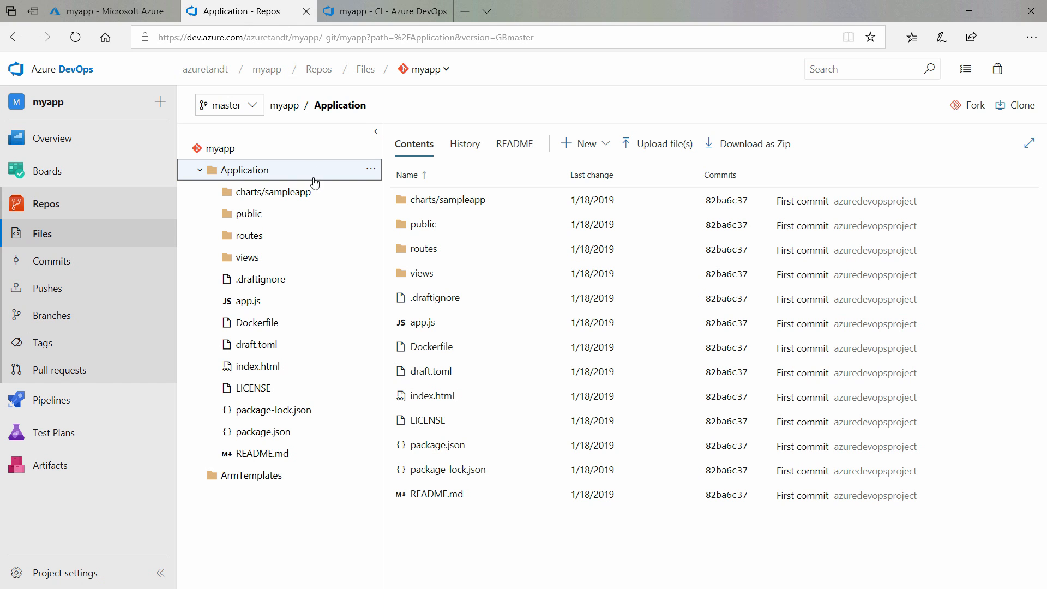
click(276, 192)
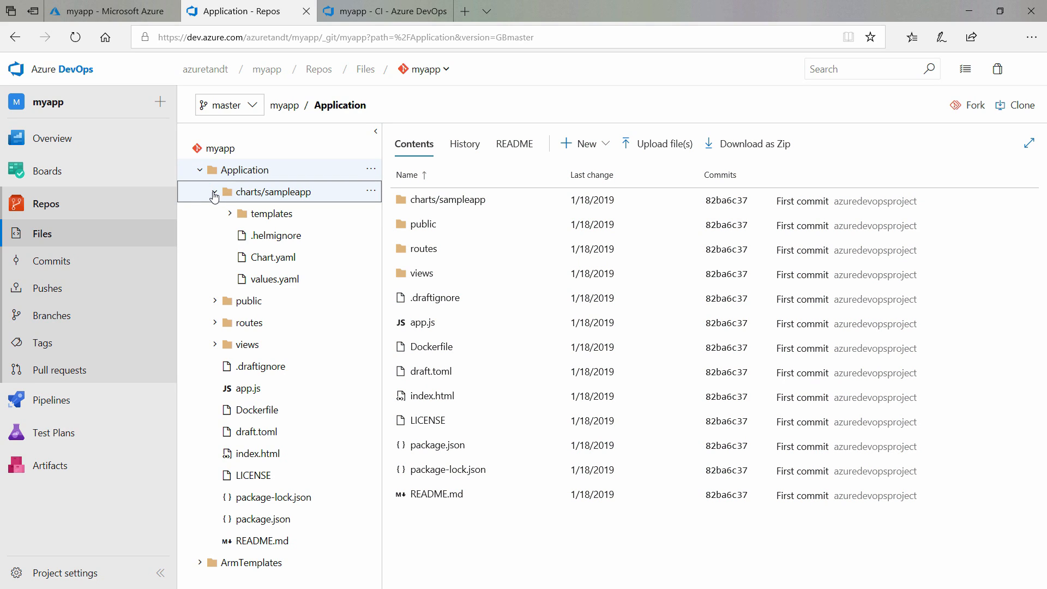